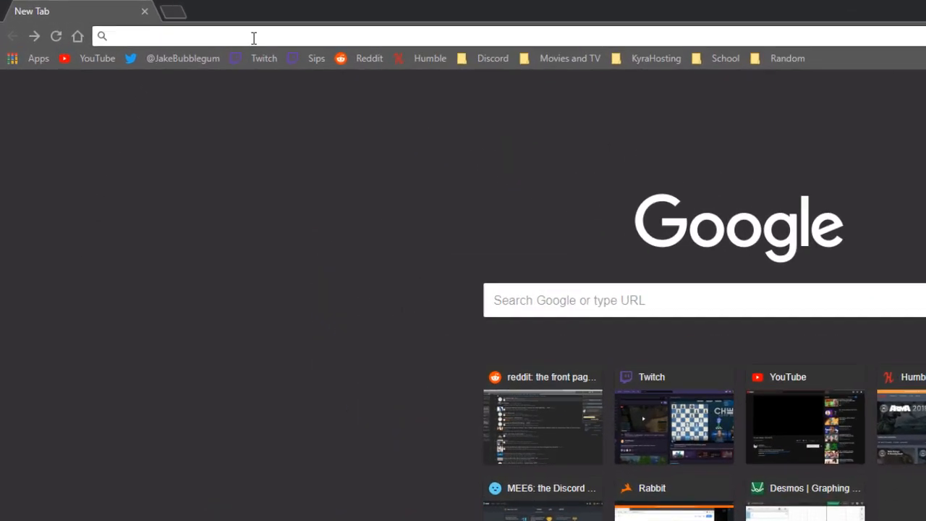
Download the recommended Forge 1.12.2 Windows installer to the desktop, skipping the adfoc.us advert
text(kyrahosting.com)
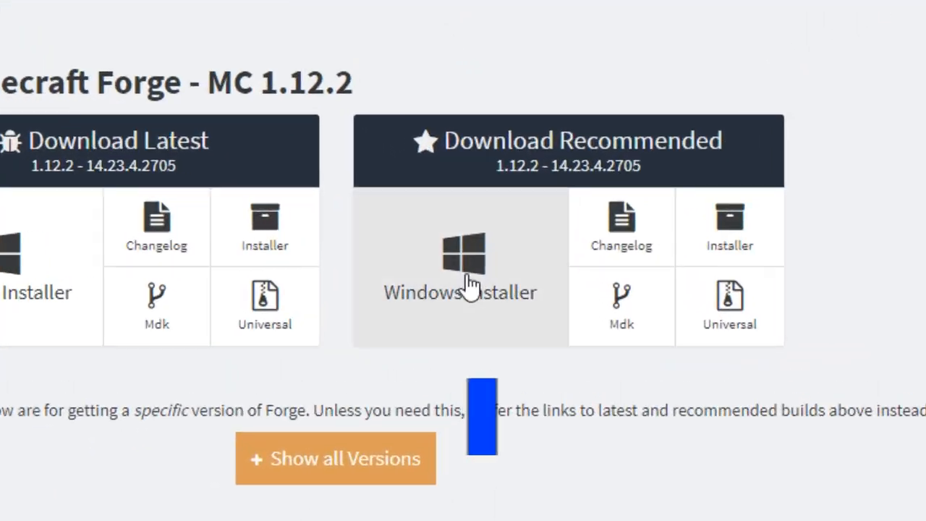
click(460, 261)
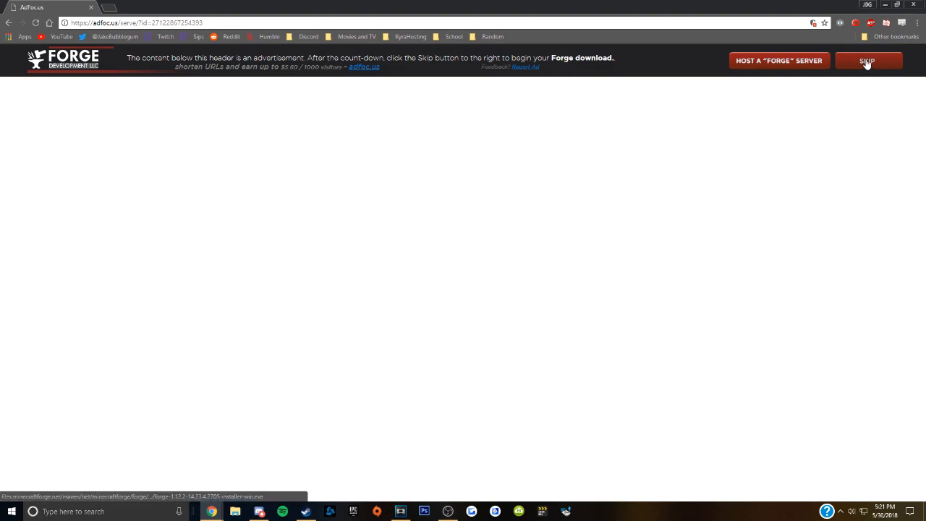
click(867, 60)
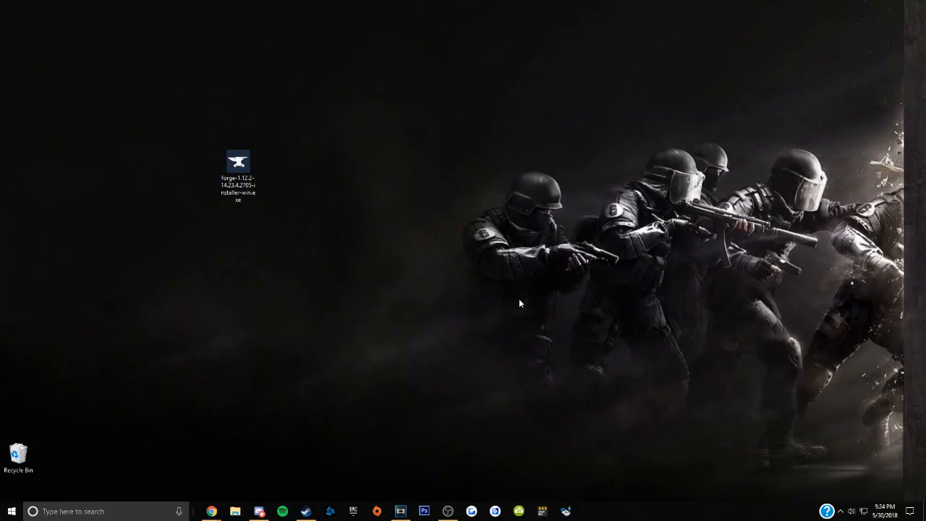
Create New folder on the desktop and install the Forge 1.12.2 server into it
right_click(519, 303)
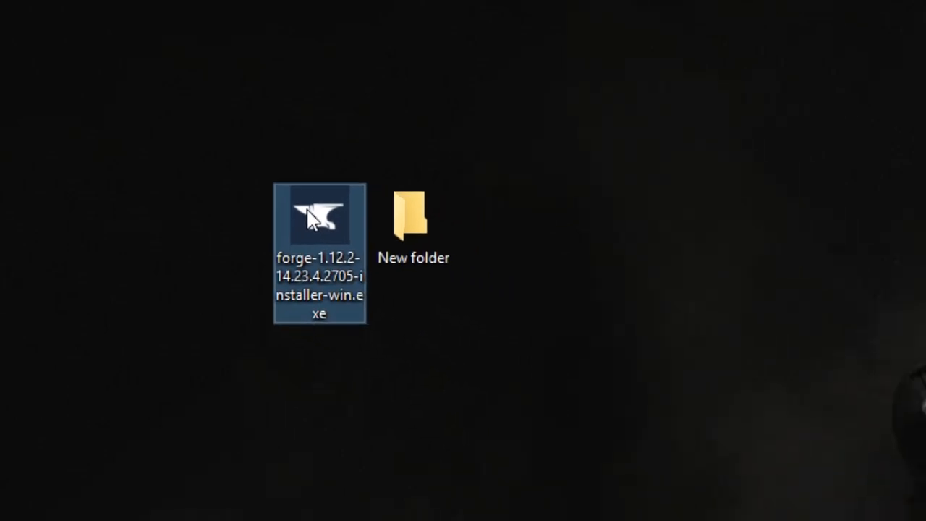
double_click(319, 217)
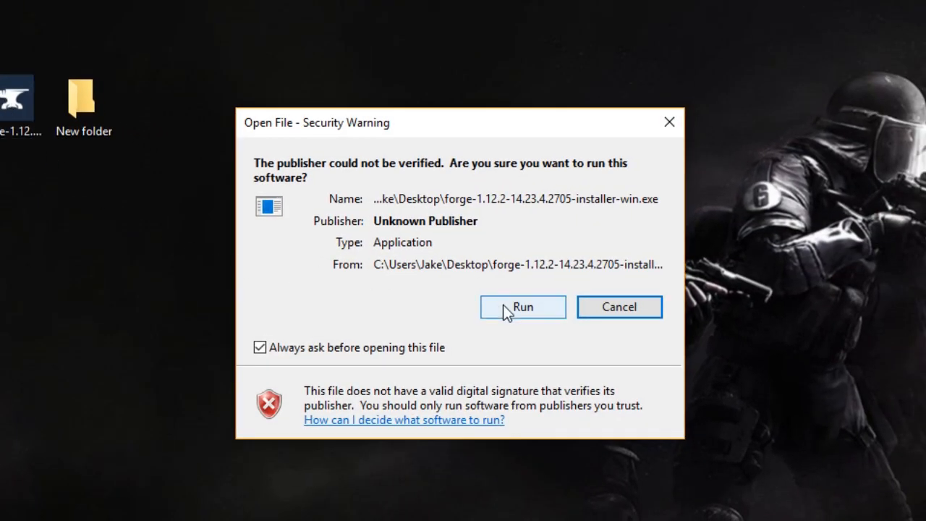
click(522, 306)
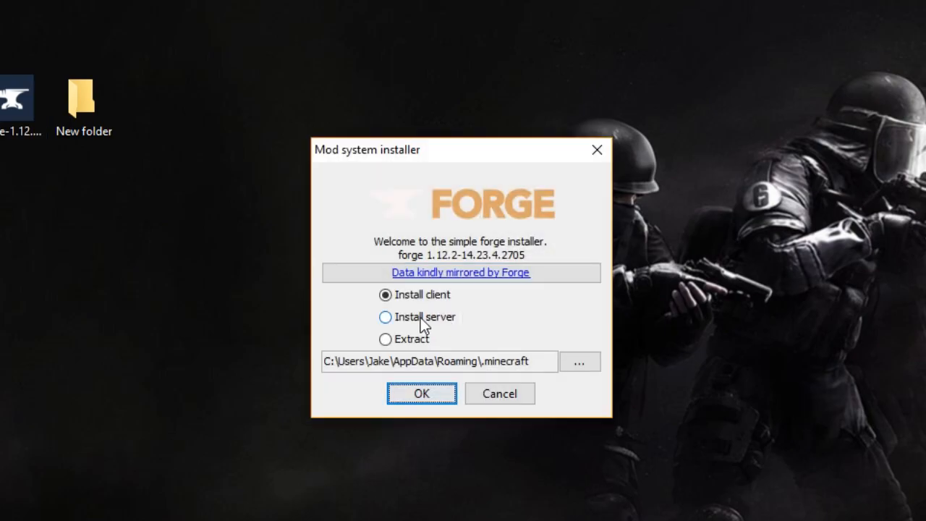
click(386, 317)
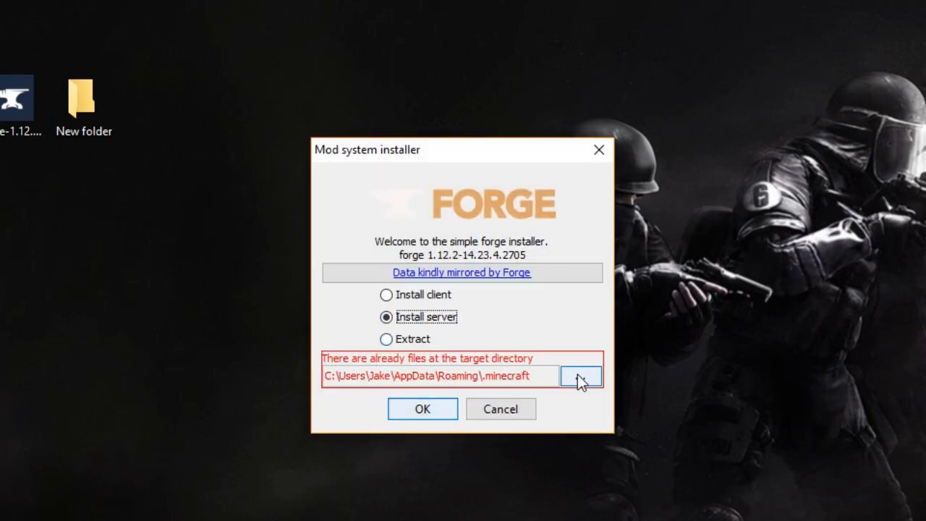
click(581, 375)
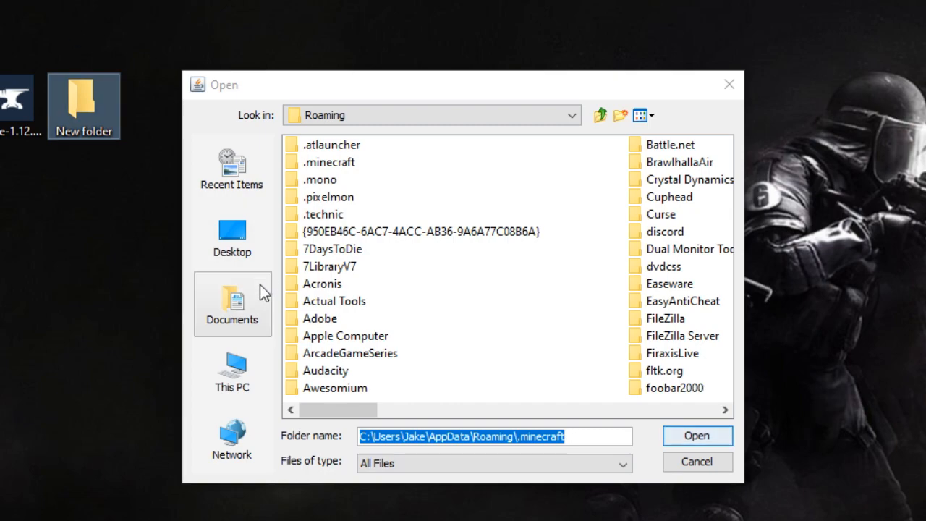
click(696, 434)
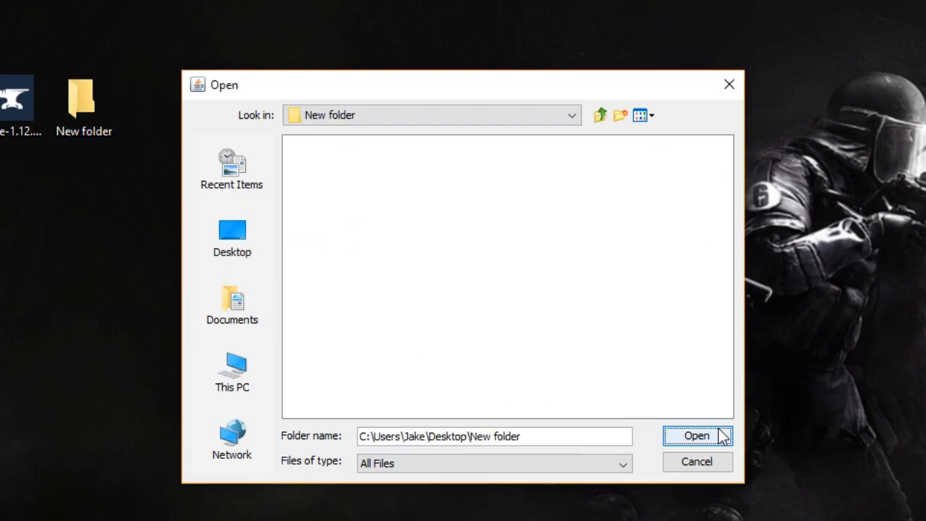
click(696, 434)
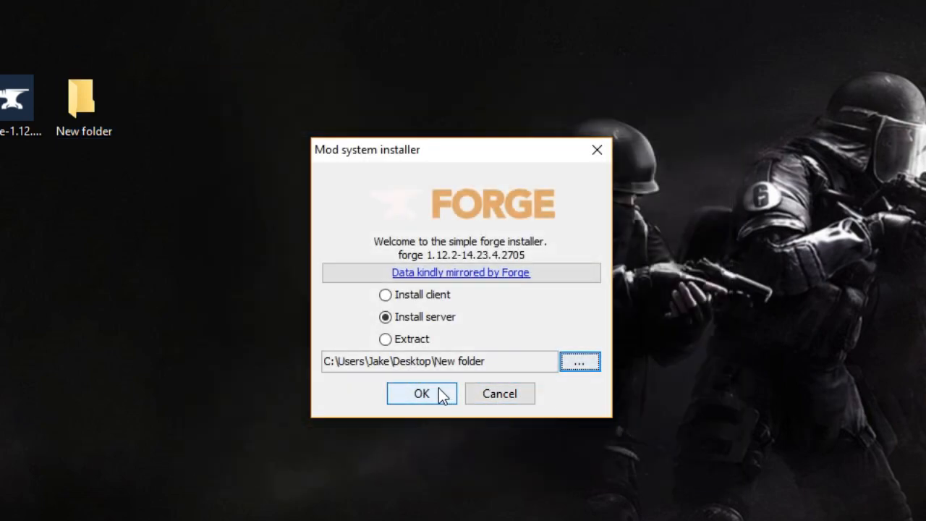
click(421, 392)
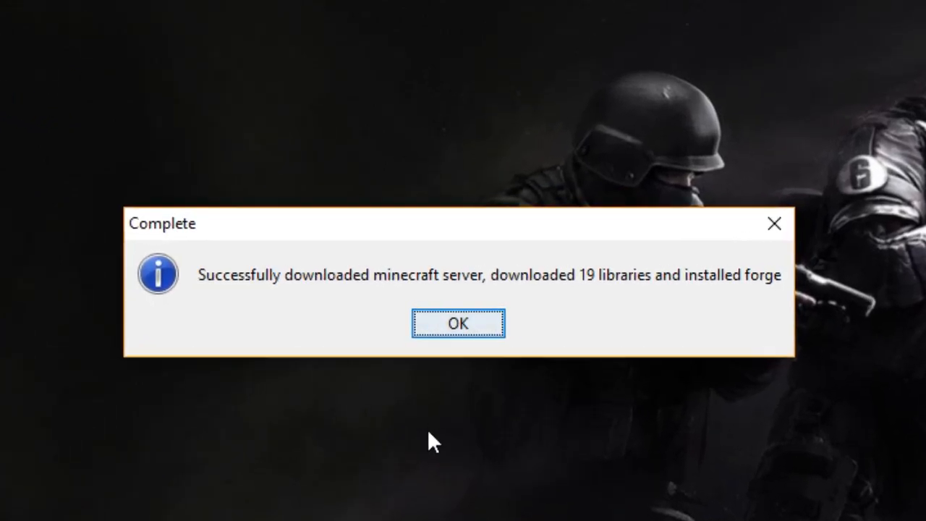
Upload the libraries folder, Forge universal jar and Minecraft server jar, then begin renaming the Forge jar
click(458, 322)
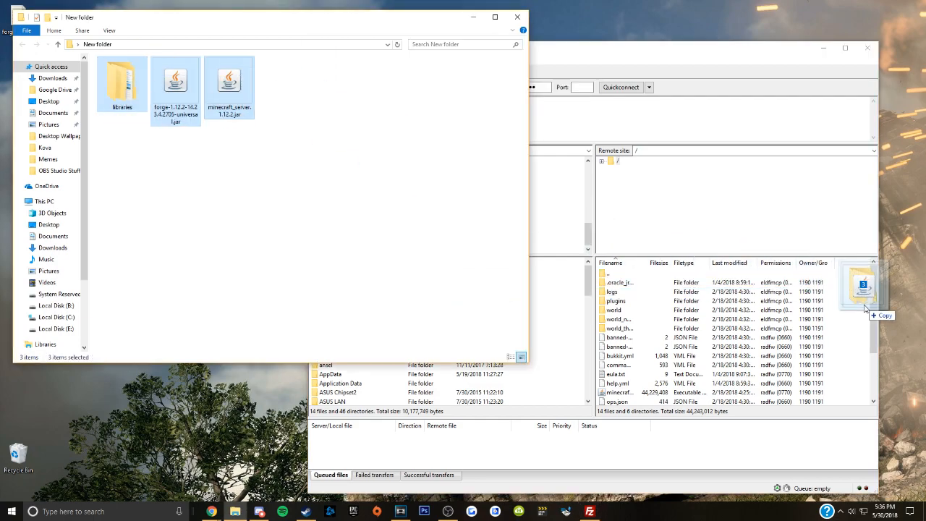
drag(173, 87, 864, 296)
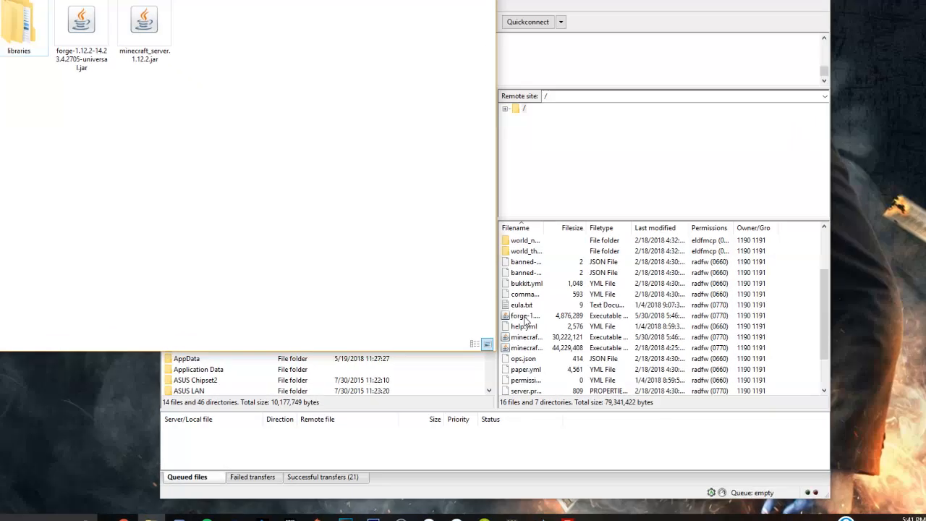
right_click(523, 316)
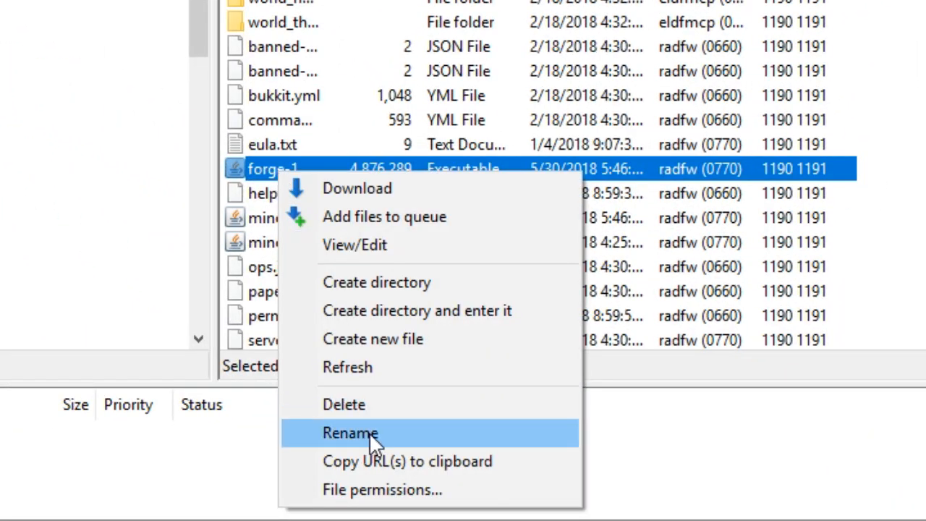
click(350, 433)
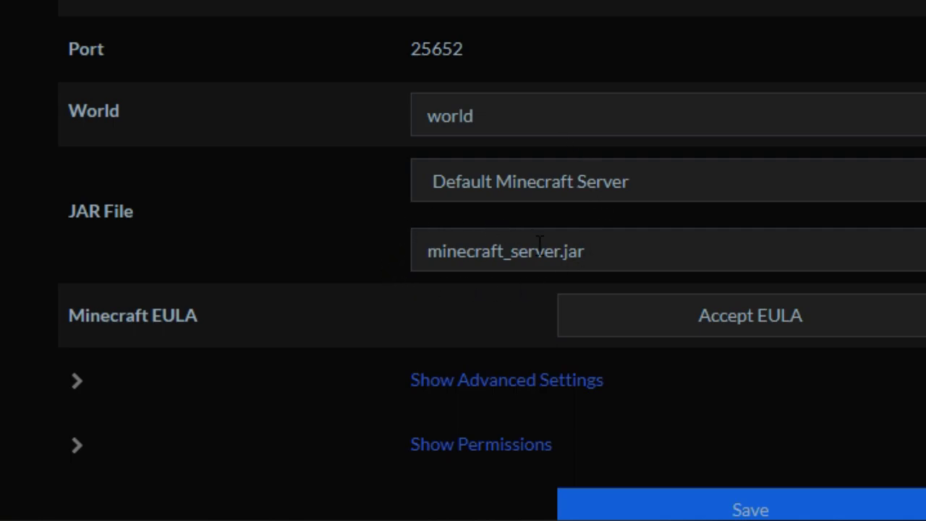
mouse_move(548, 233)
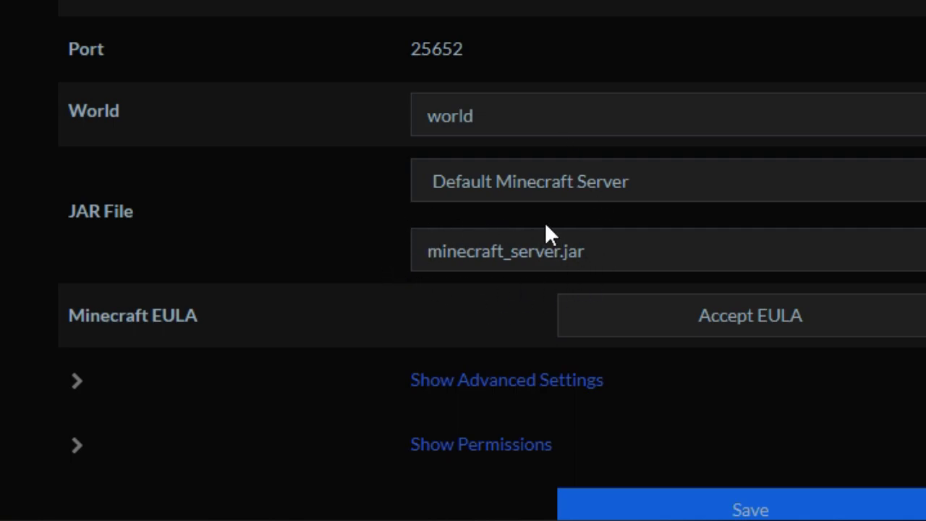